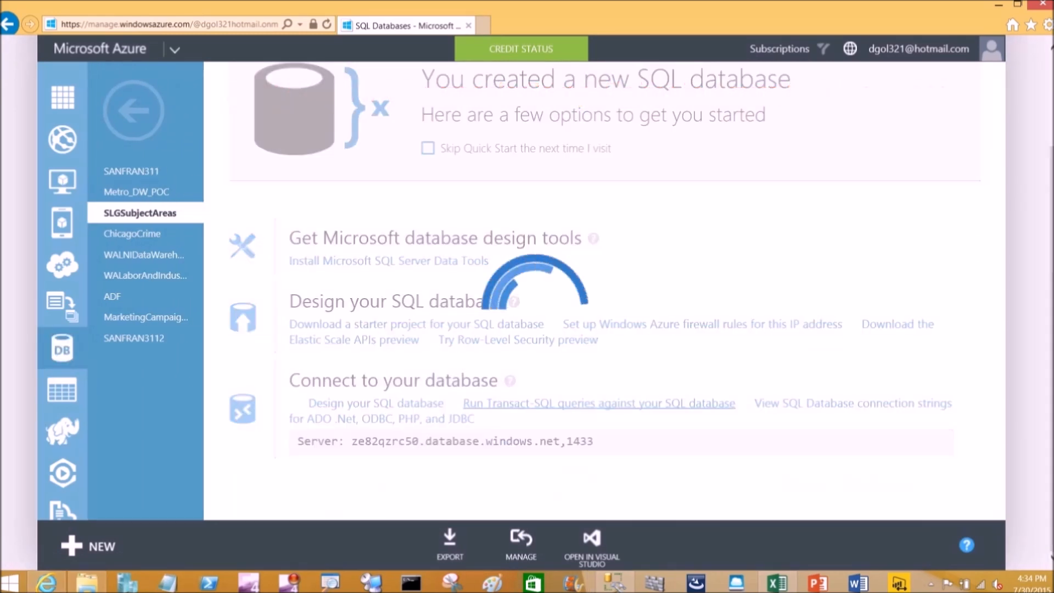
Run the COUNT(*) and top(25) queries on WALNIClaimsStage_Full100KRows and review the 25 sample claim rows.
left_click(597, 403)
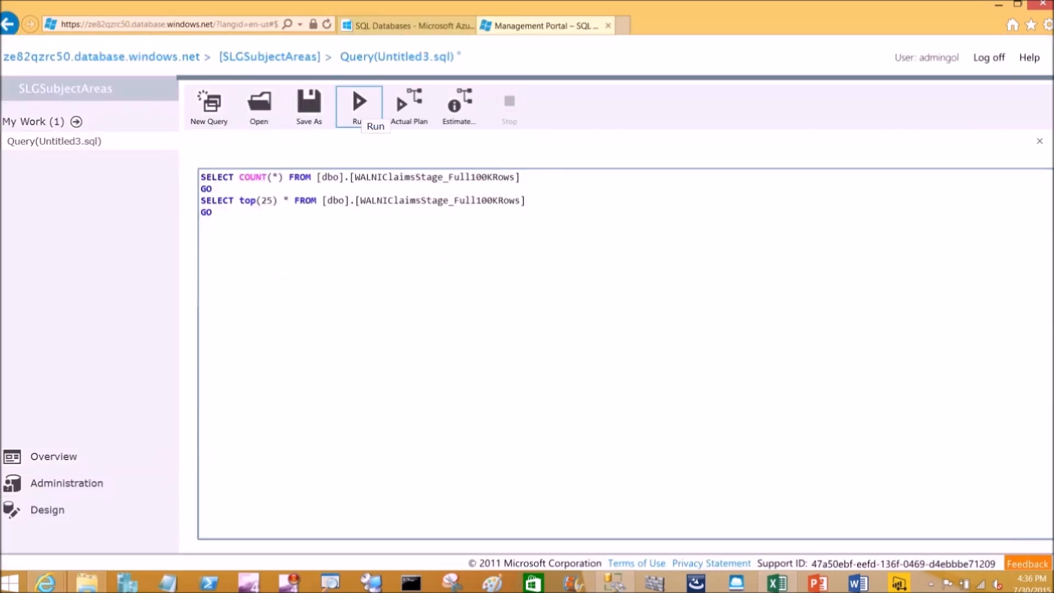
left_click(358, 101)
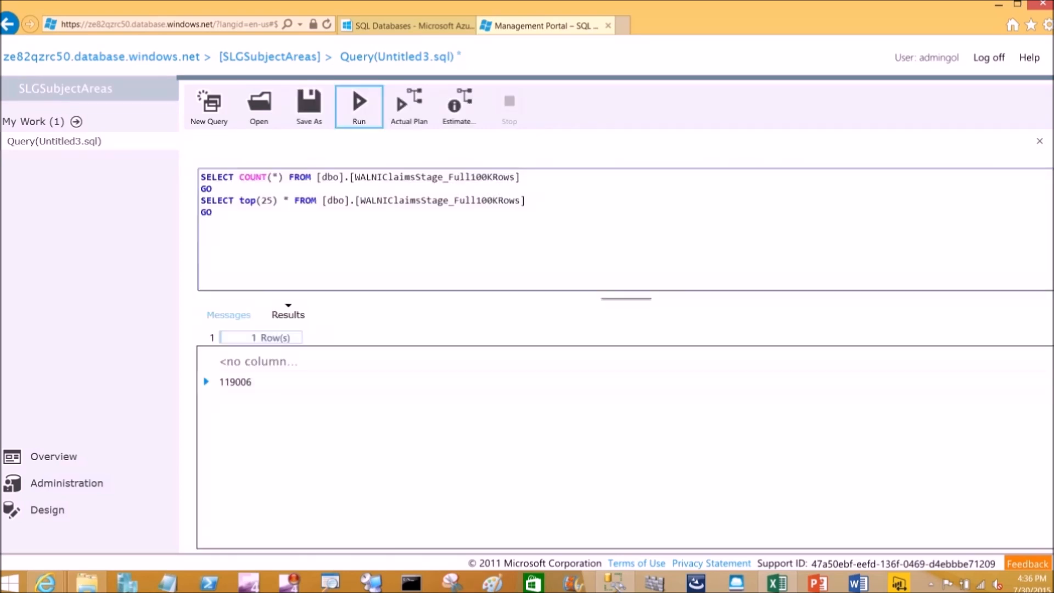
left_click(358, 101)
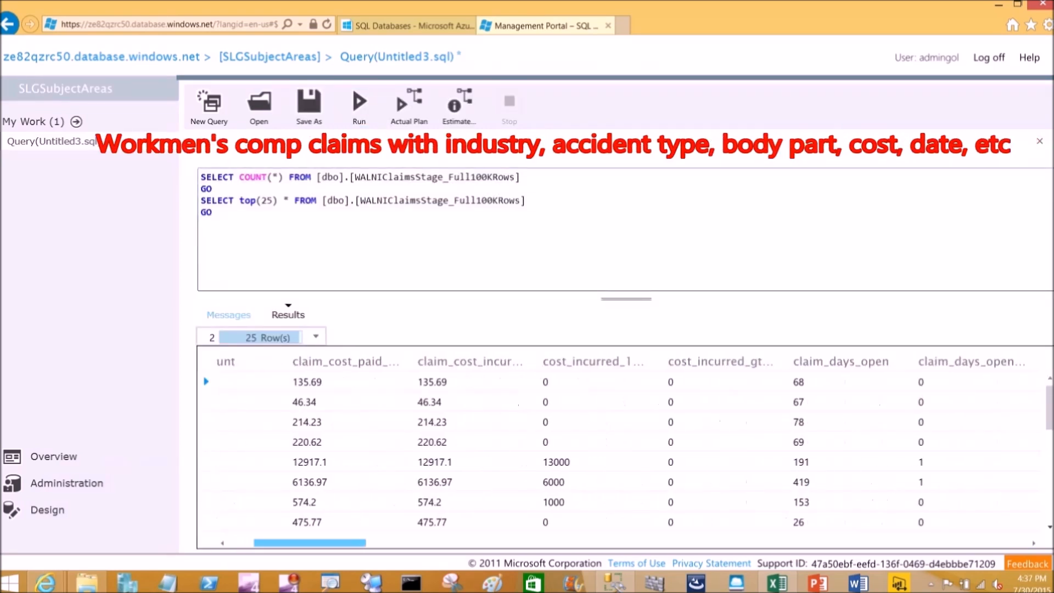
scroll("right", 3)
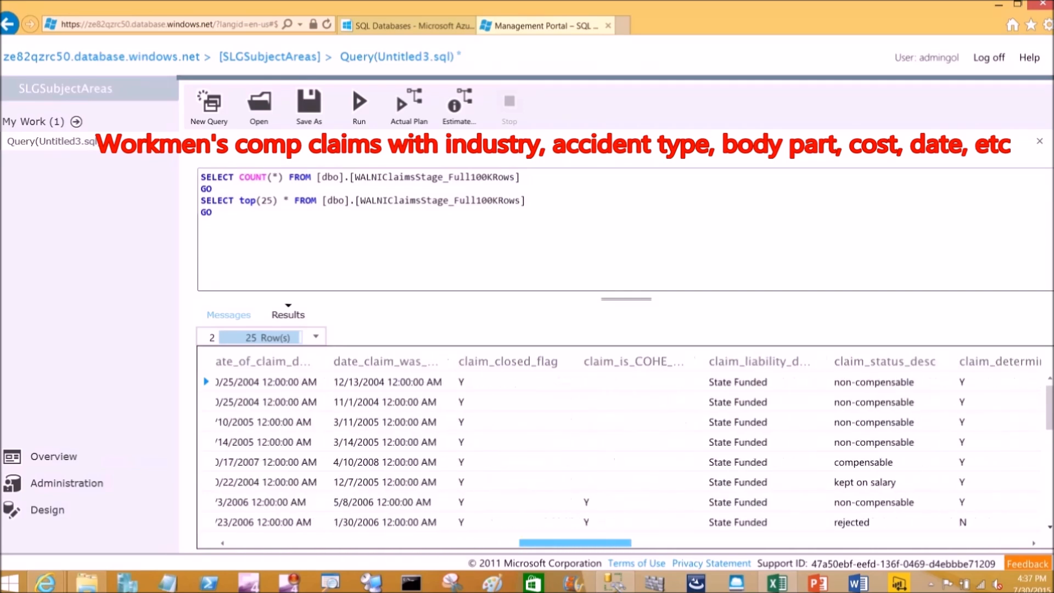
scroll("right", 3)
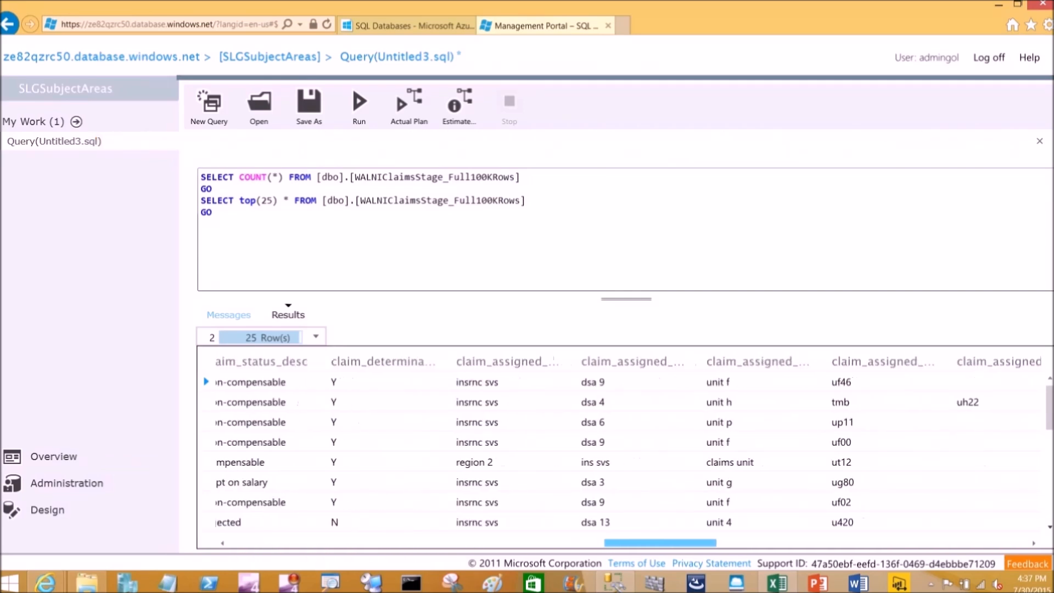
scroll("right", 3)
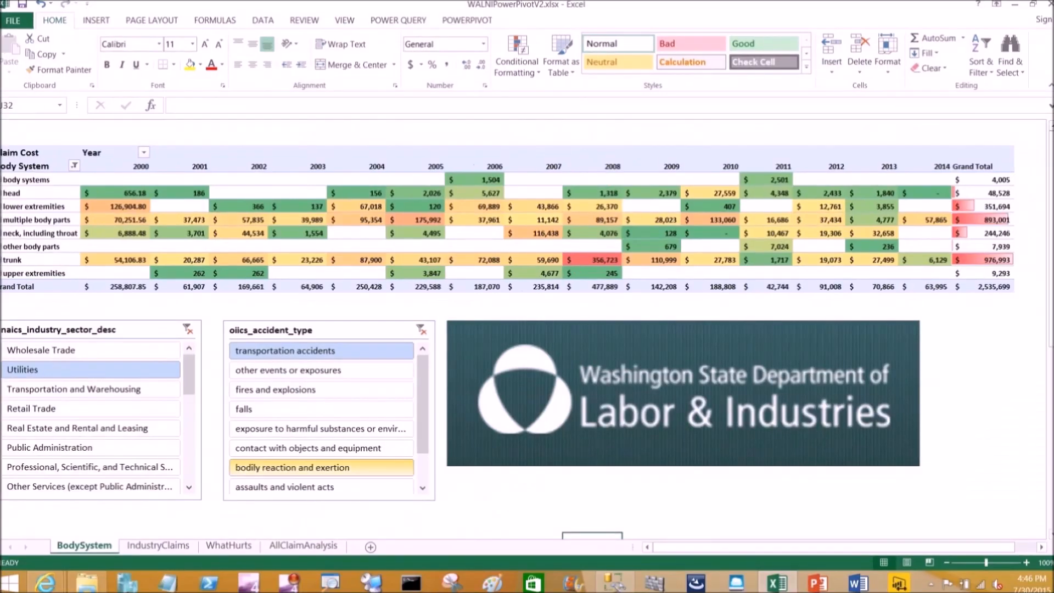
Show the IndustryClaims Power View bubble chart and step through its play axis.
left_click(158, 546)
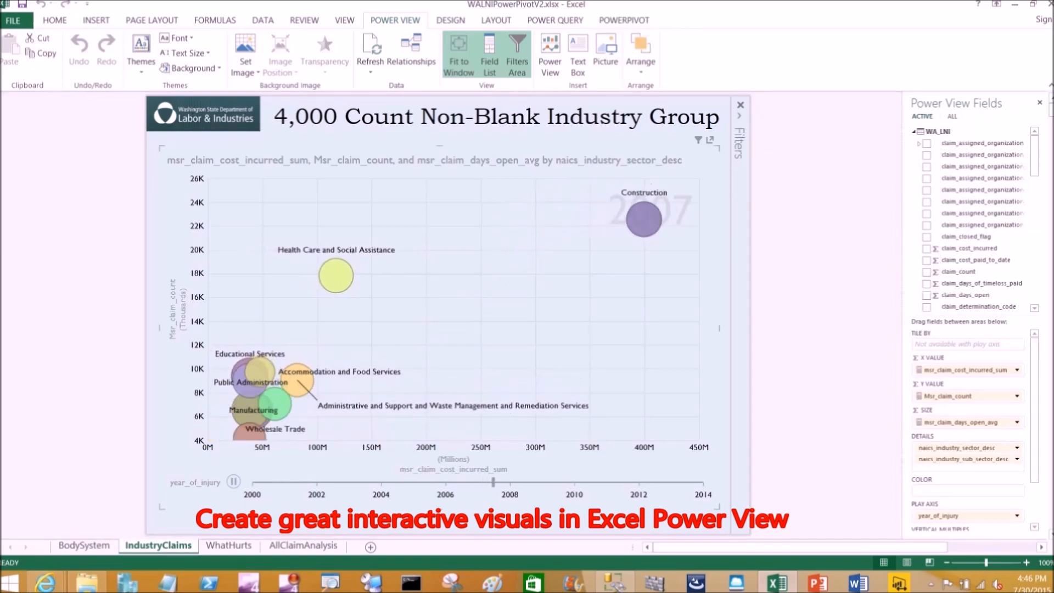
left_click(303, 545)
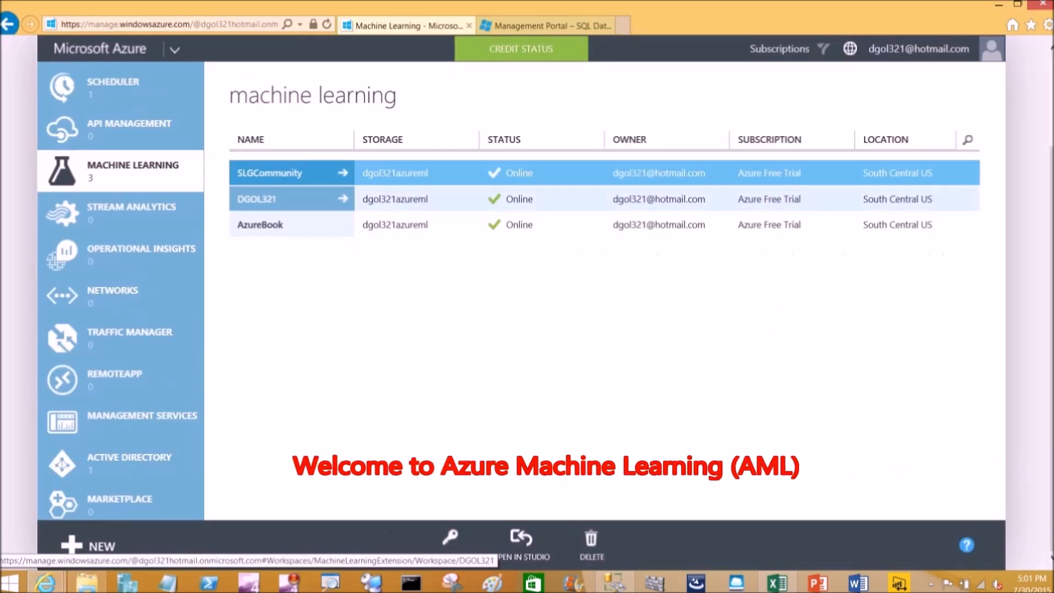
Open the DGOL321 workspace experiment and review the Reader module's SQL database source settings.
left_click(257, 198)
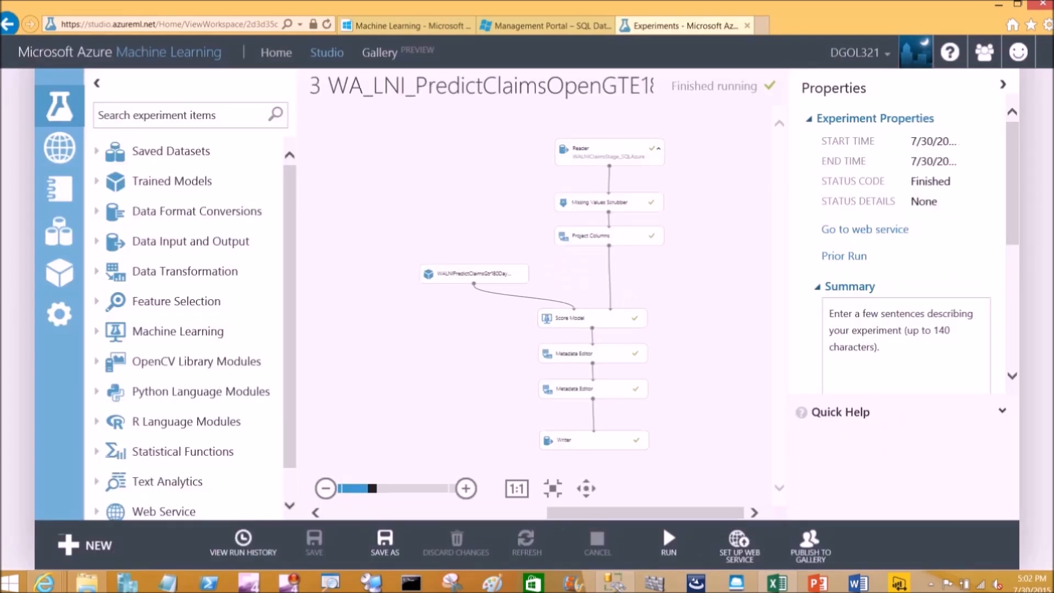
left_click(97, 82)
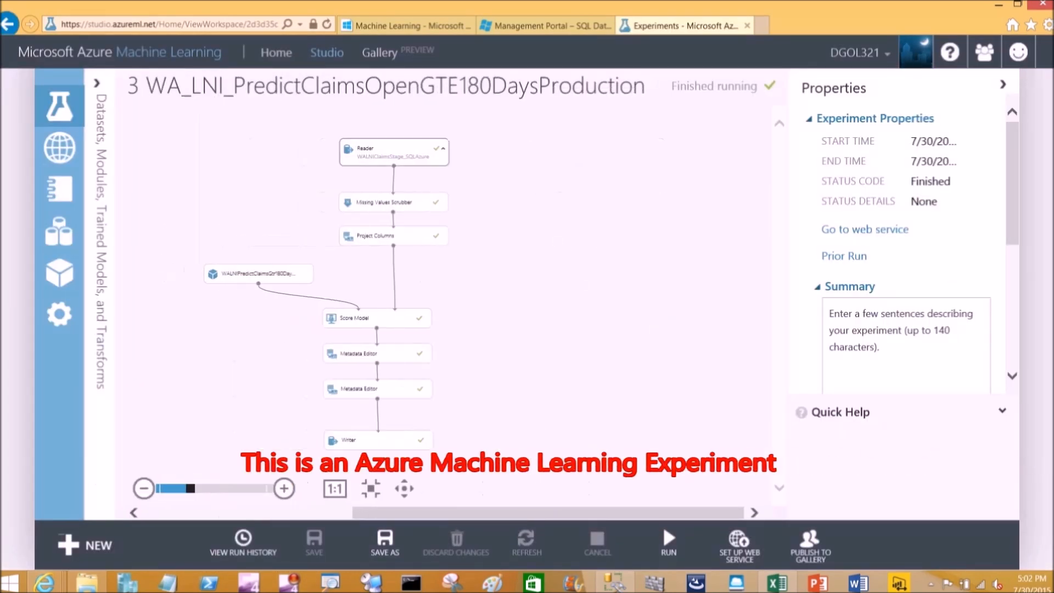
left_click(393, 151)
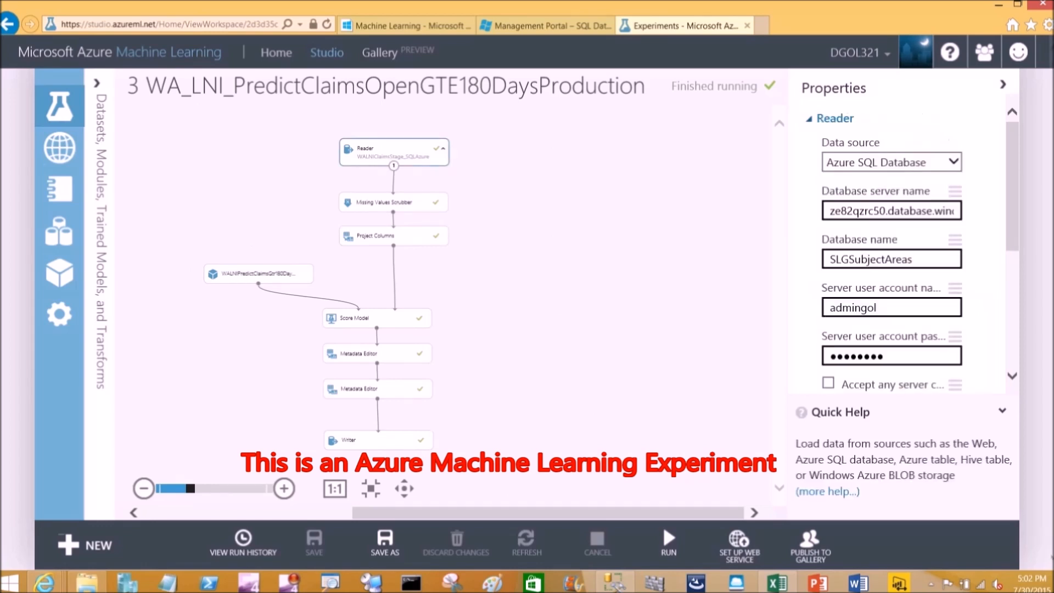
scroll("down", 3)
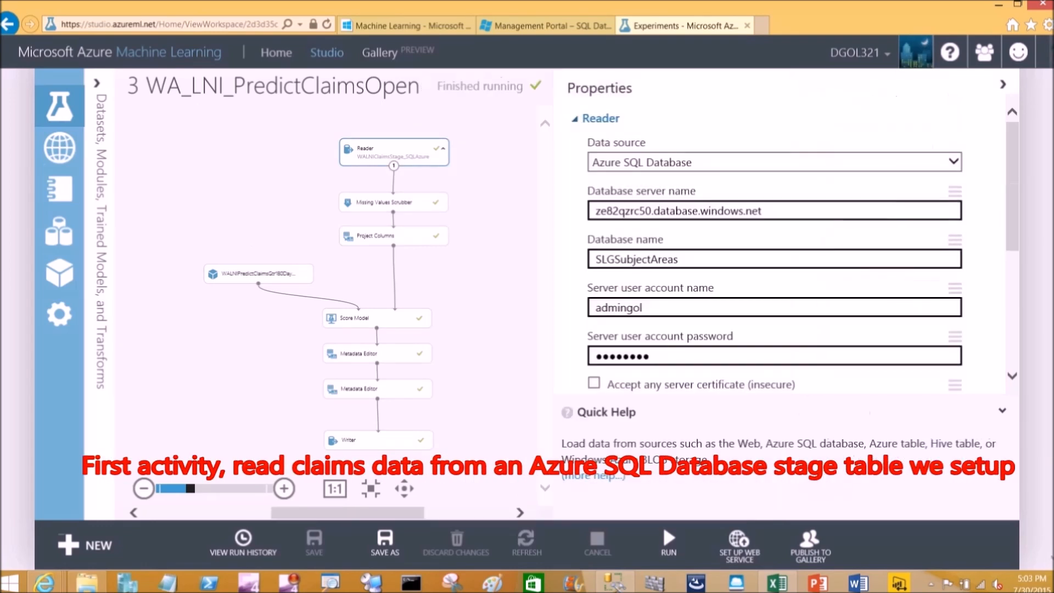
scroll("down", 3)
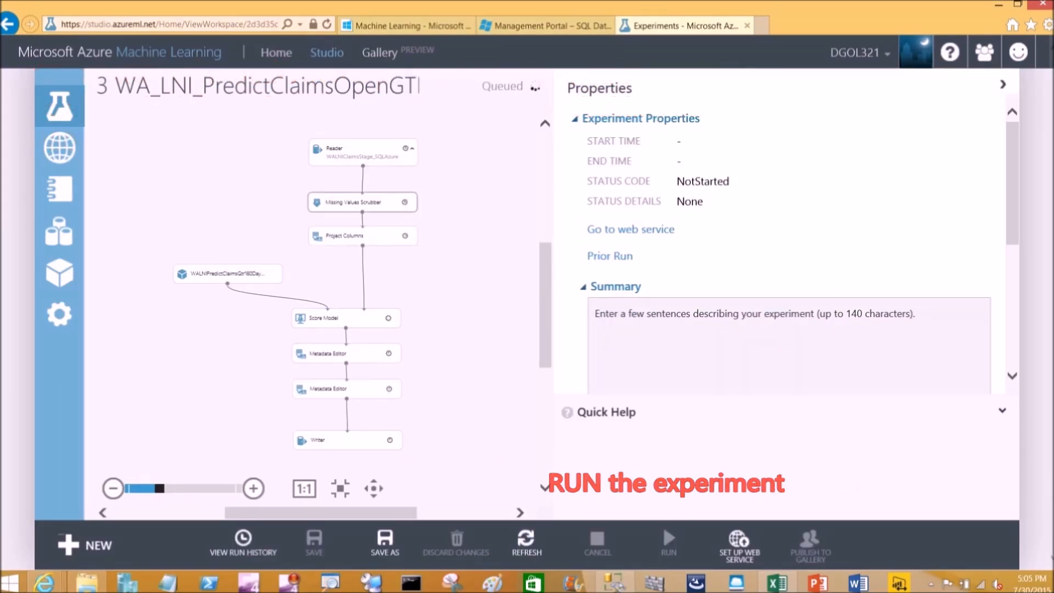
Visualize the Score Model output dataset and review its Scored Labels and Scored Probabilities columns.
left_click(668, 543)
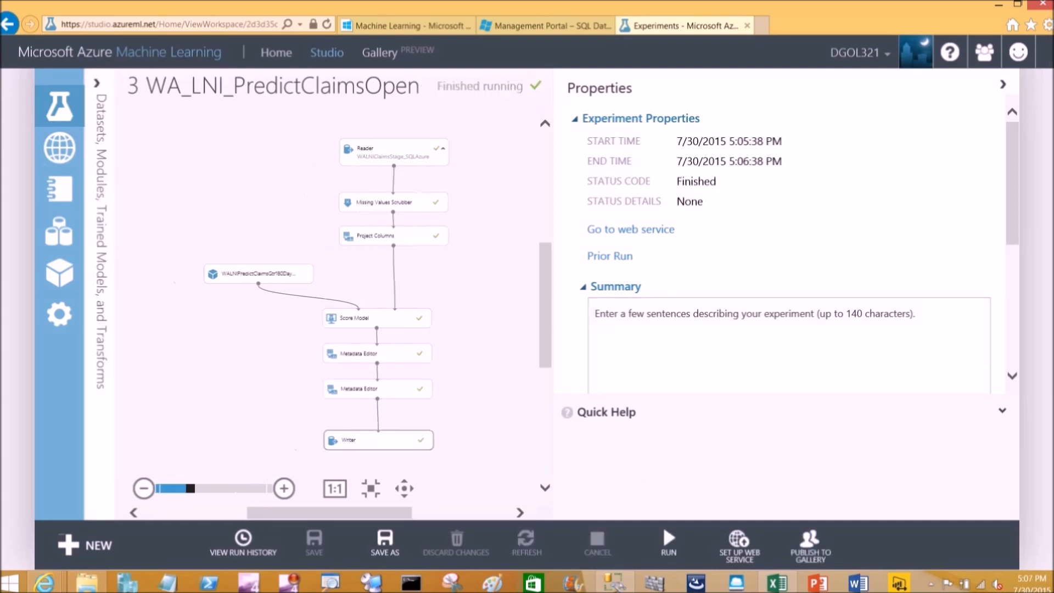
right_click(377, 318)
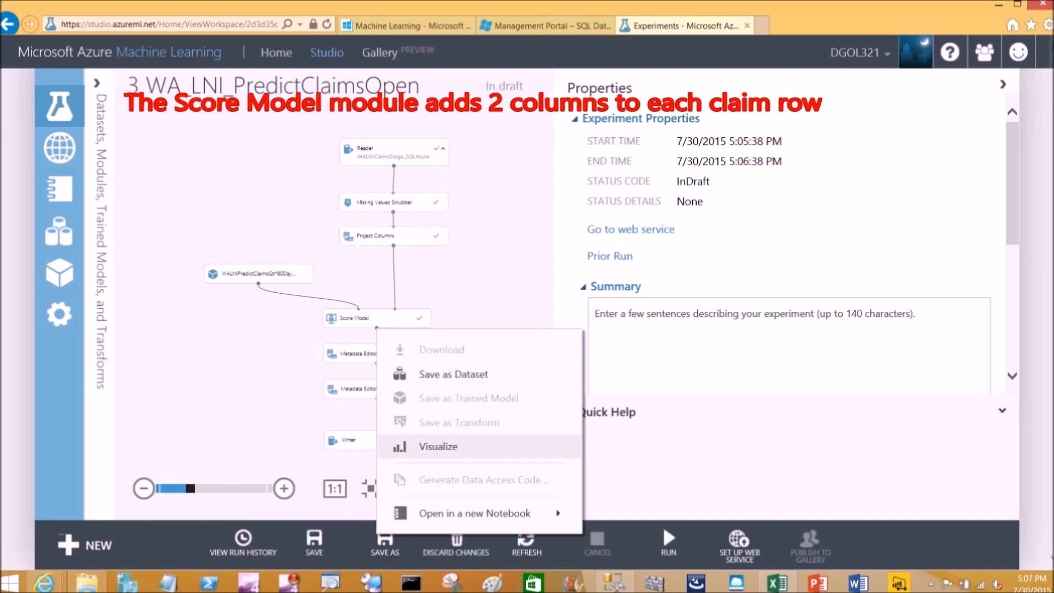
left_click(438, 447)
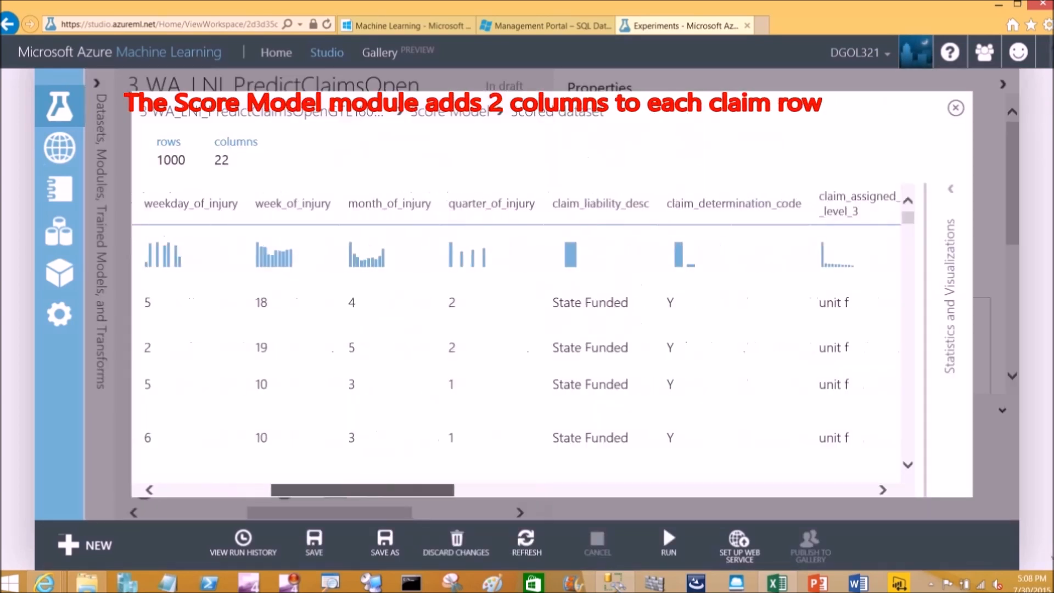
scroll("right", 3)
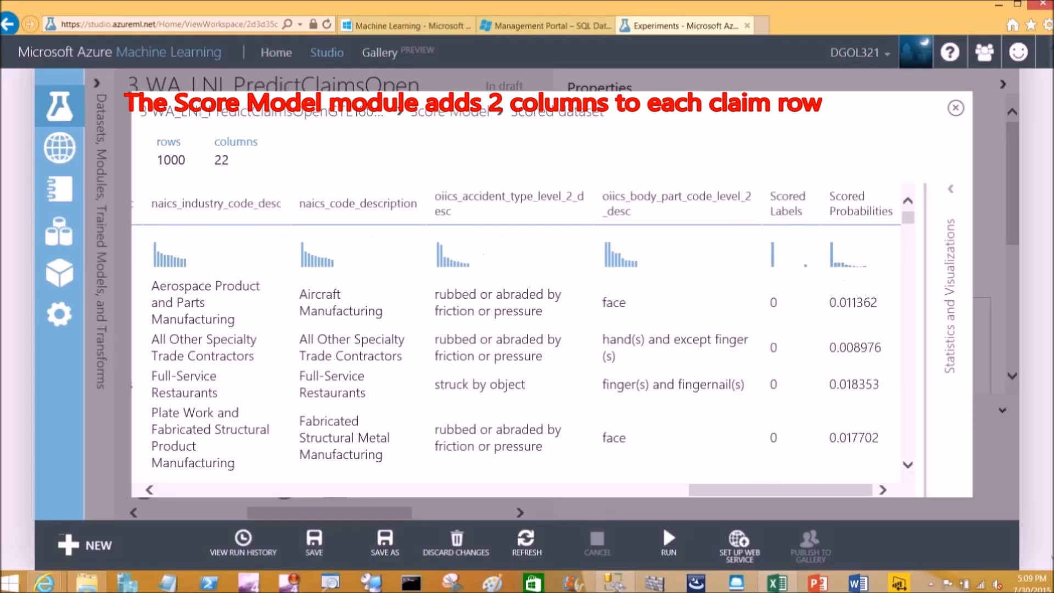
scroll("down", 3)
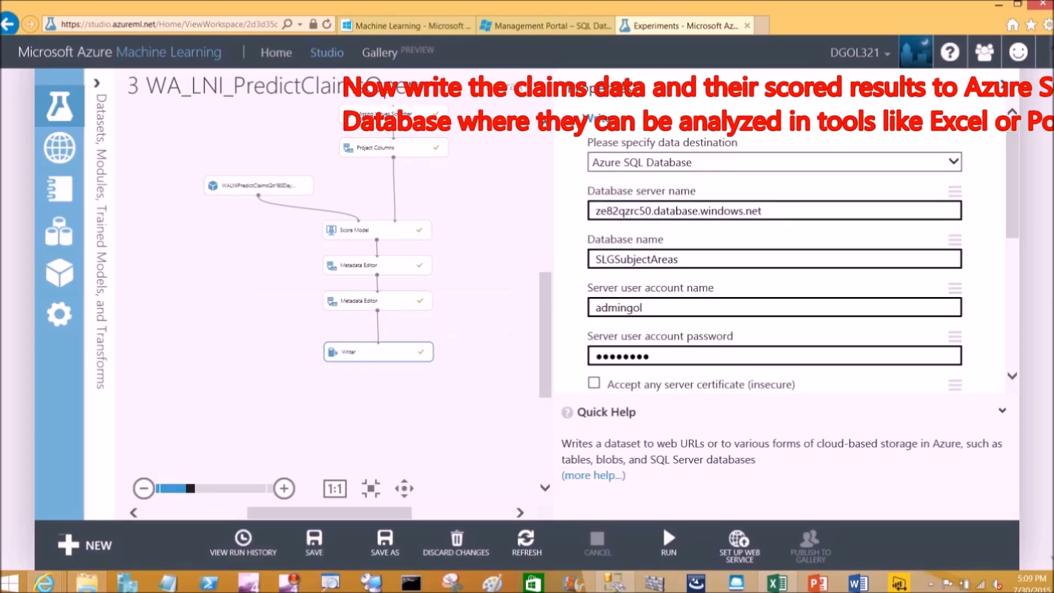
scroll("down", 3)
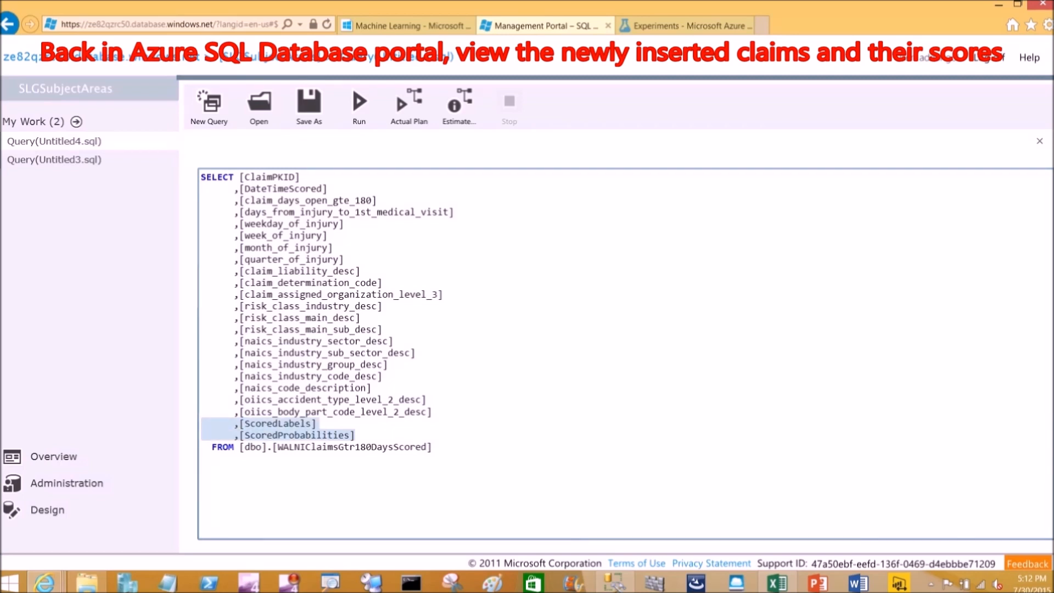
Query the WALNIClaimsGtr180DaysScored table, returning 2000 rows with ScoredLabels and ScoredProbabilities.
double_click(353, 447)
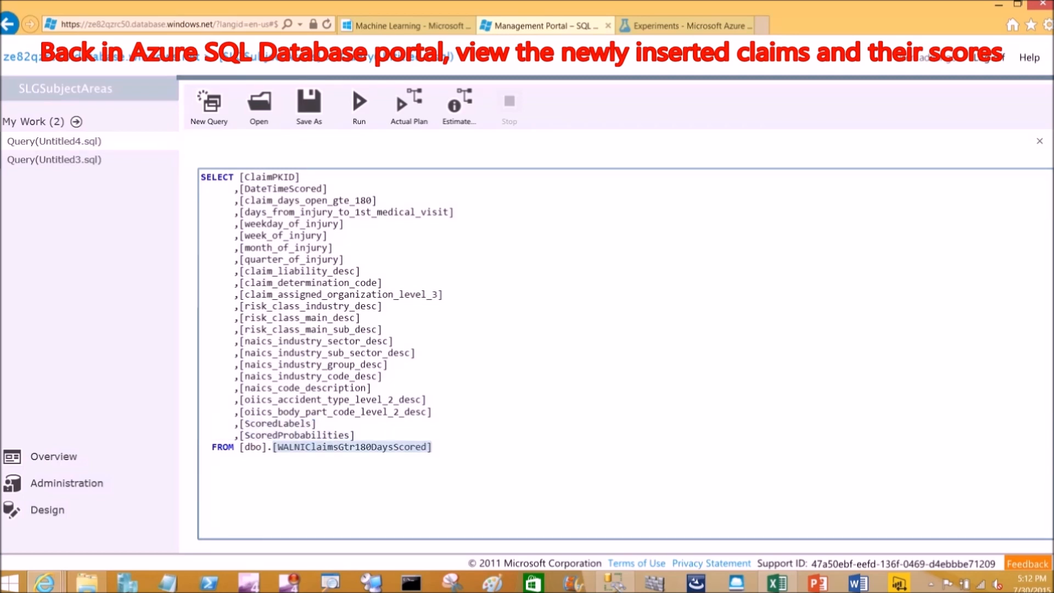
left_click(358, 102)
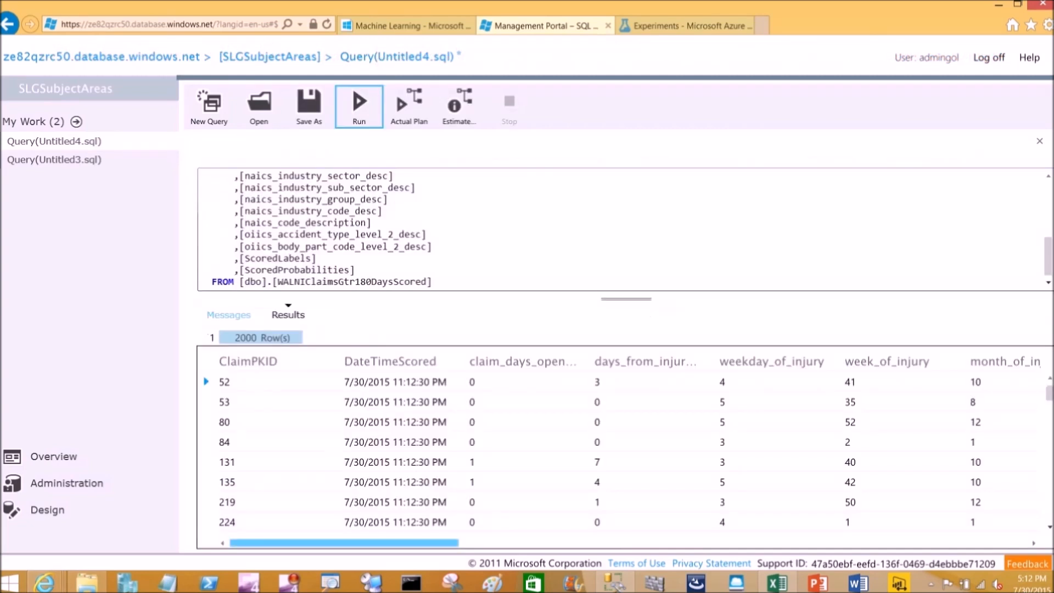
scroll("right", 3)
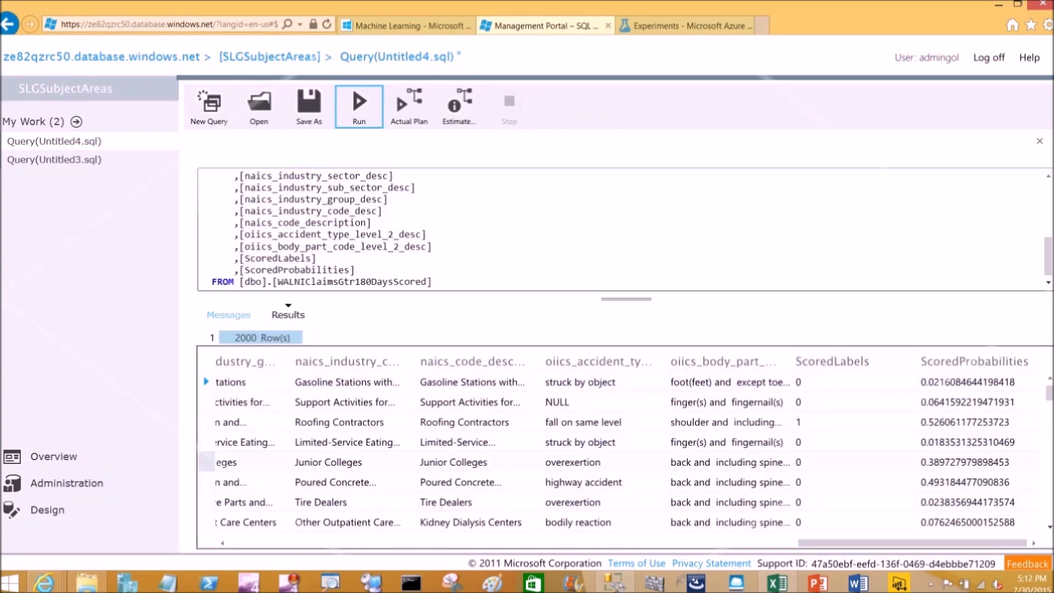
left_click(820, 26)
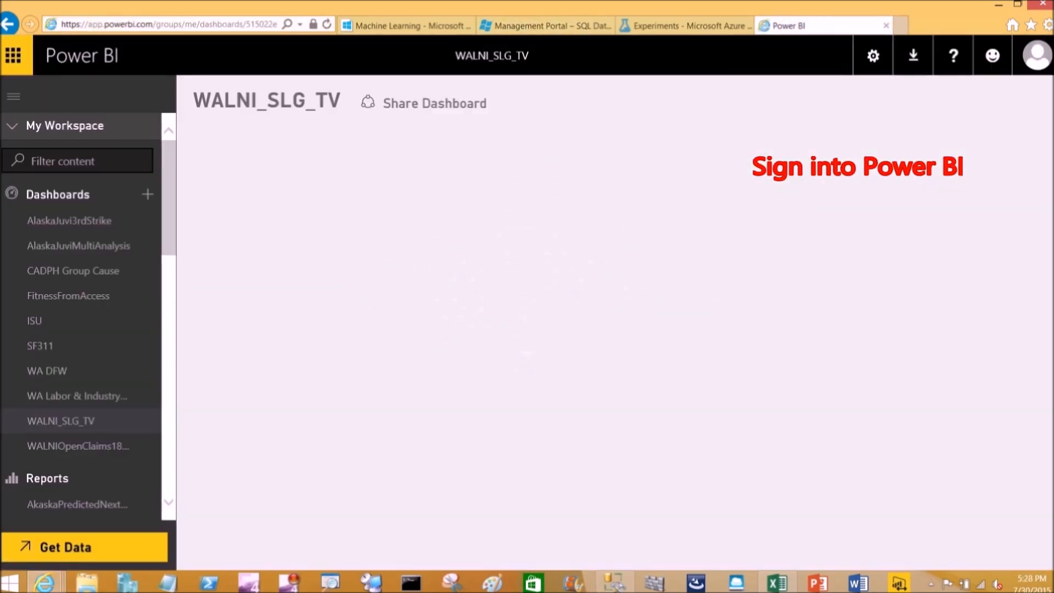
Connect Power BI to the Azure SQL scored-claims database and add claim fields to the table visual.
left_click(63, 546)
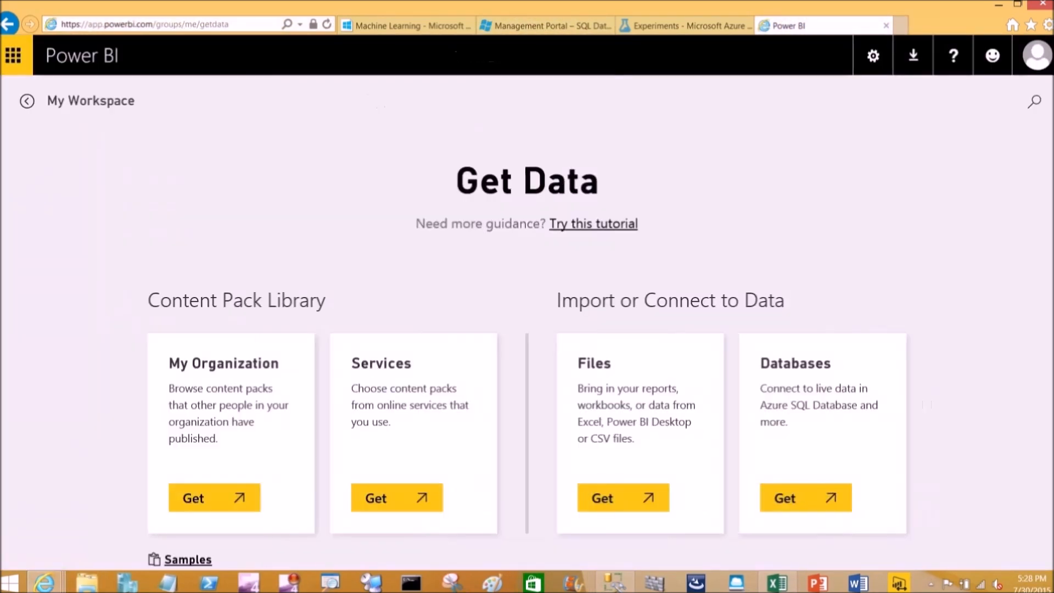
left_click(805, 497)
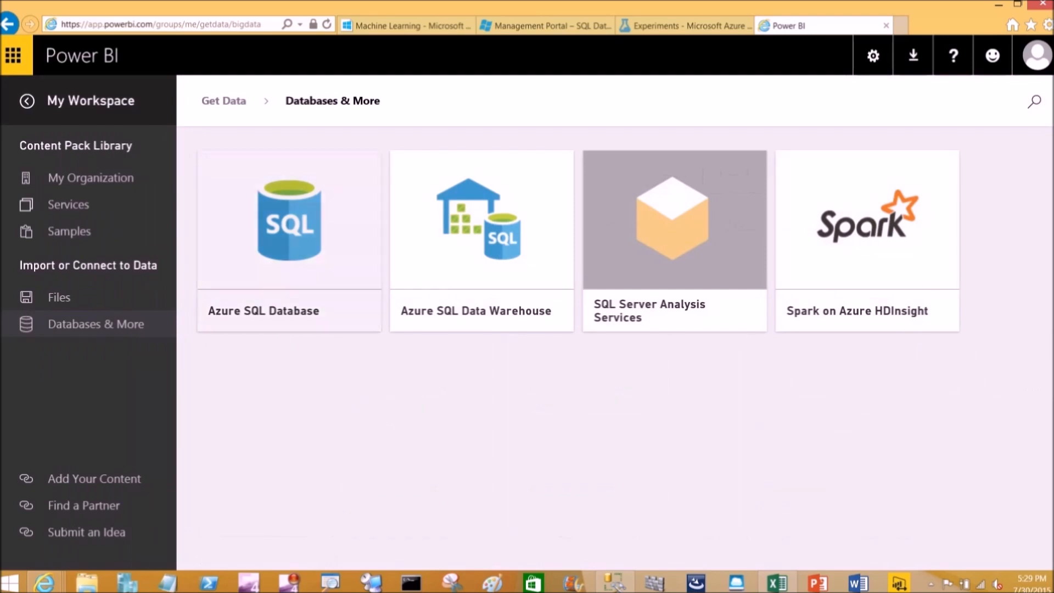
left_click(288, 222)
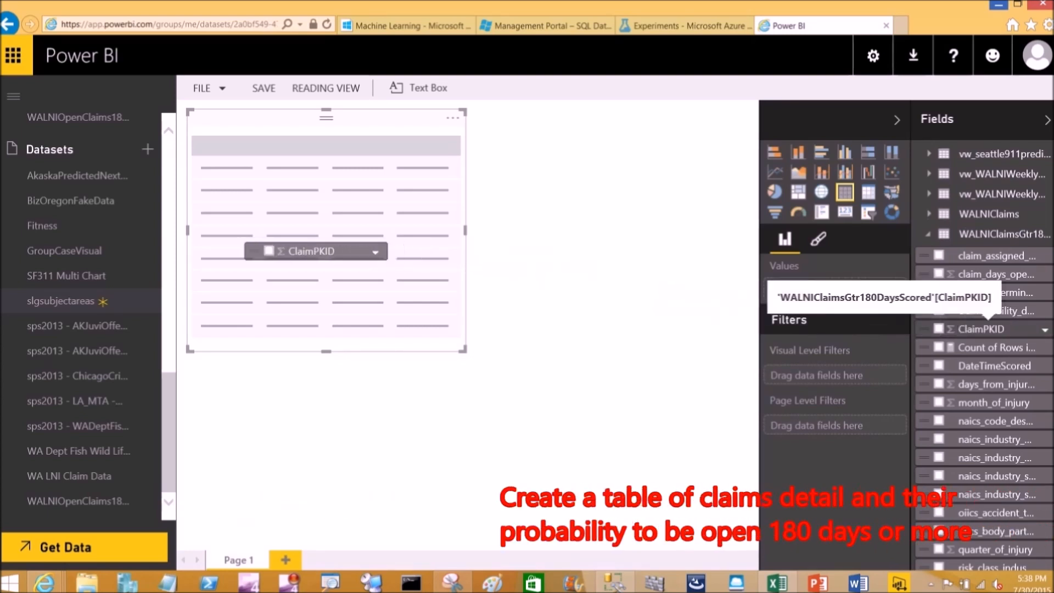
left_click(938, 329)
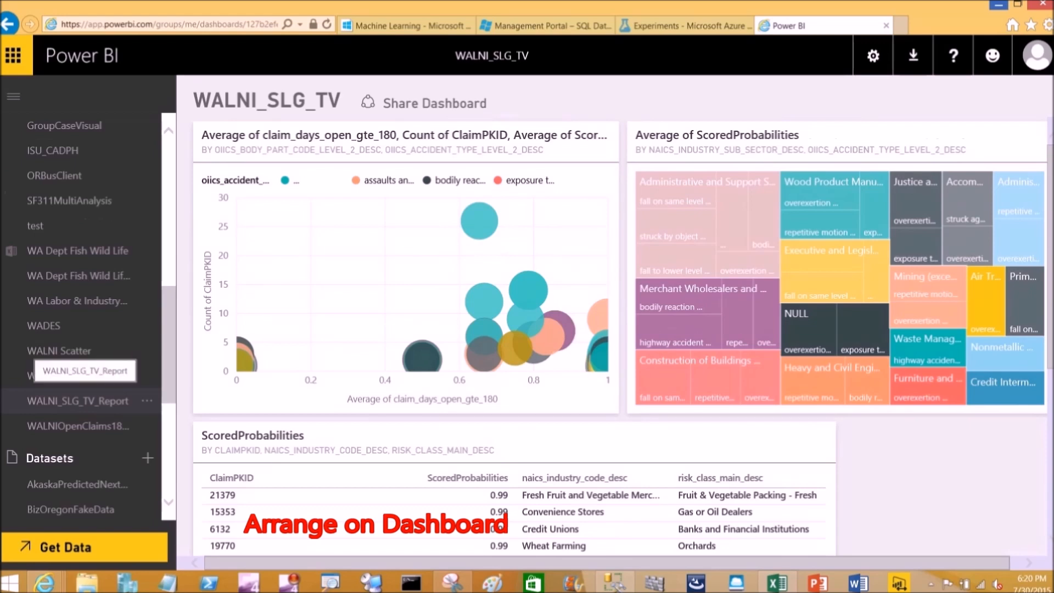
Add a Count of ClaimPKID card showing 1000 claims to the WALNI_SLG_TV dashboard.
left_click(78, 400)
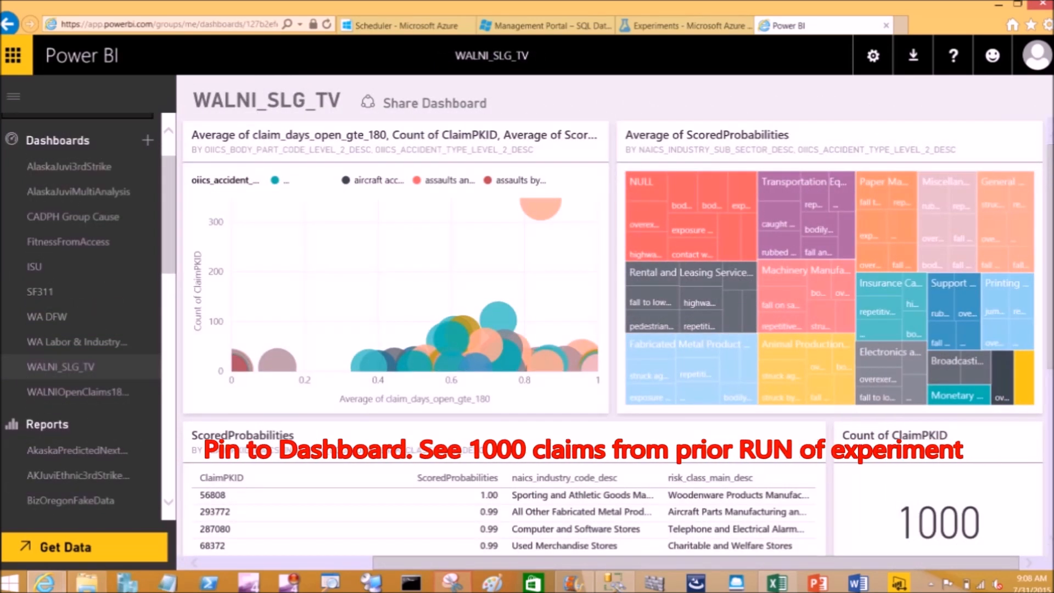
left_click(682, 25)
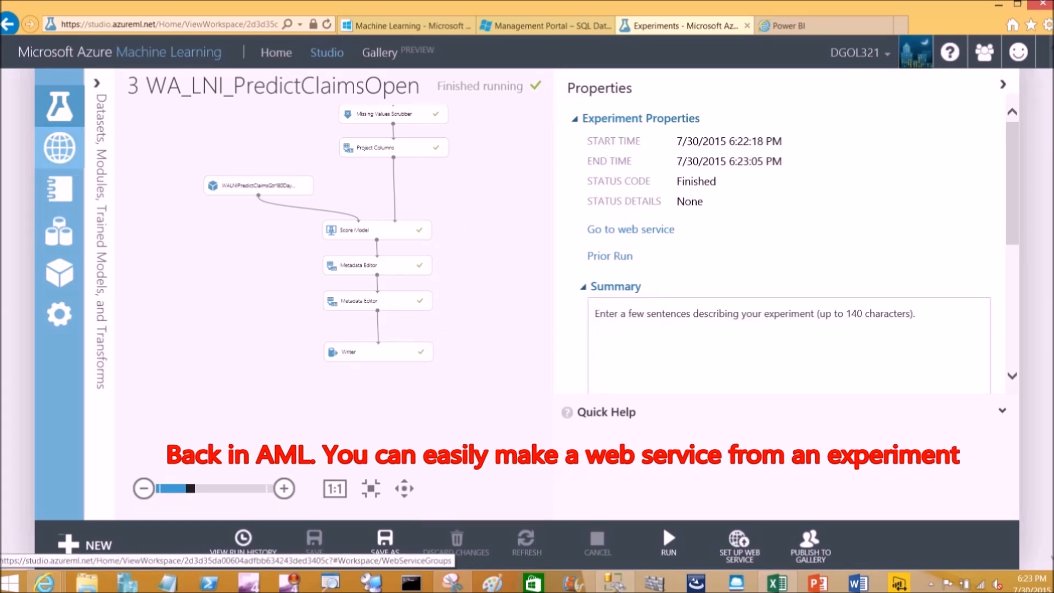
List the published web services, including the claims prediction production service.
left_click(59, 147)
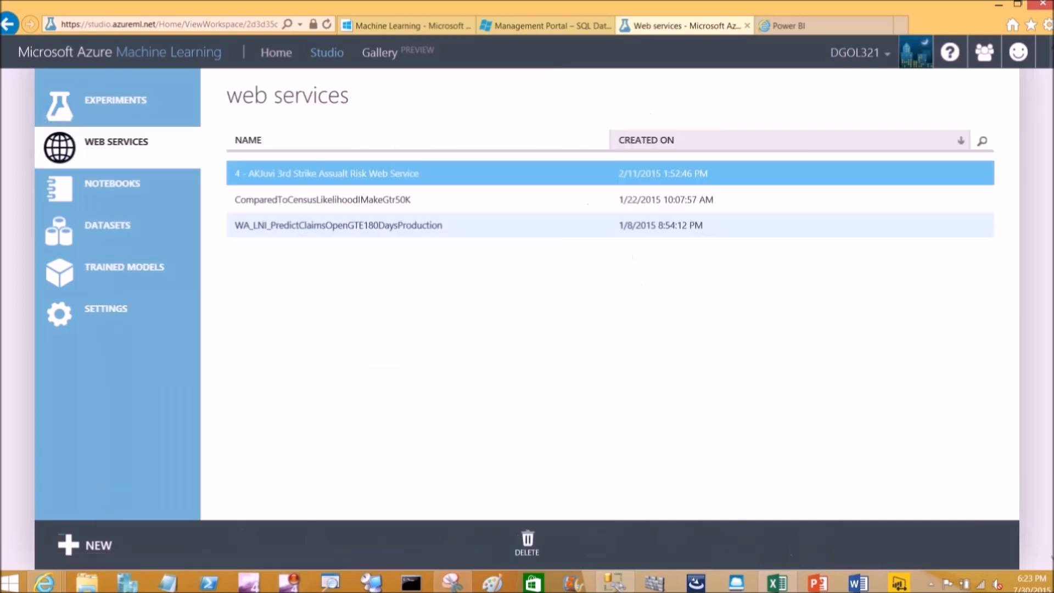
left_click(338, 225)
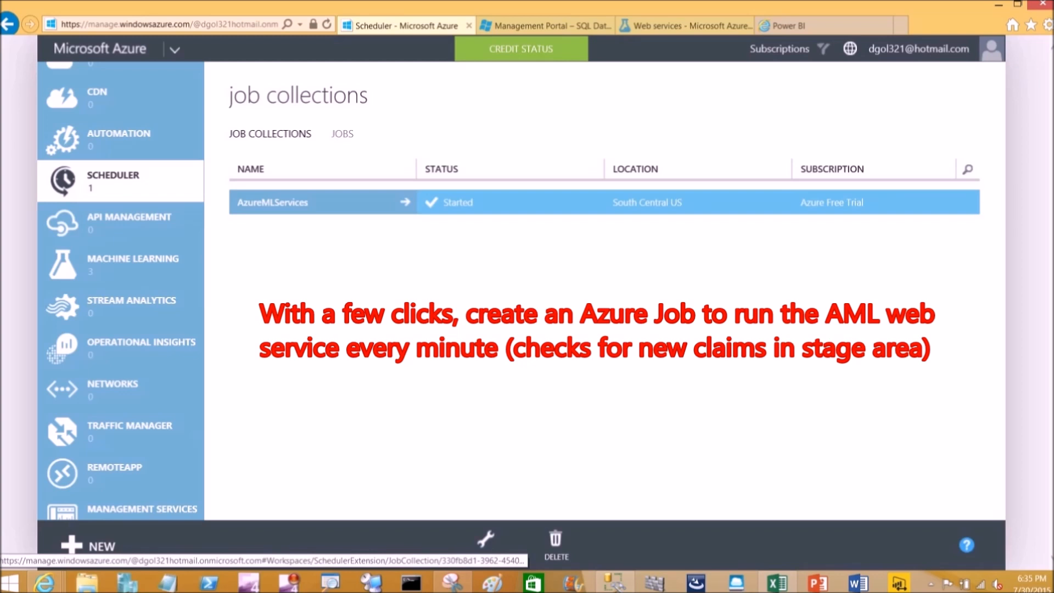
Enable the per-minute WALNIScoreClaims job in the AzureMLServices job collection.
left_click(272, 202)
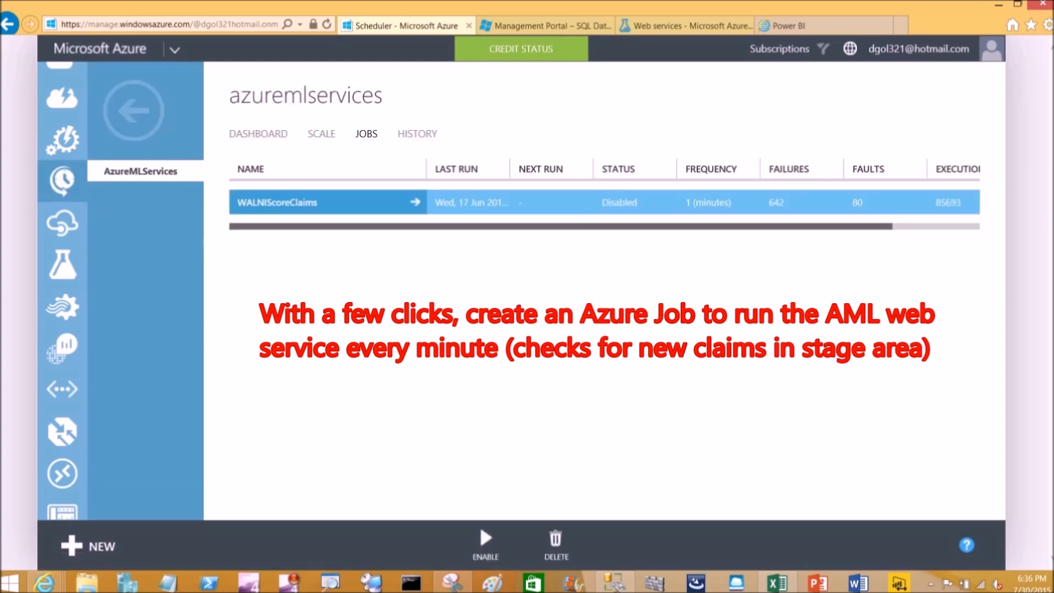
left_click(484, 541)
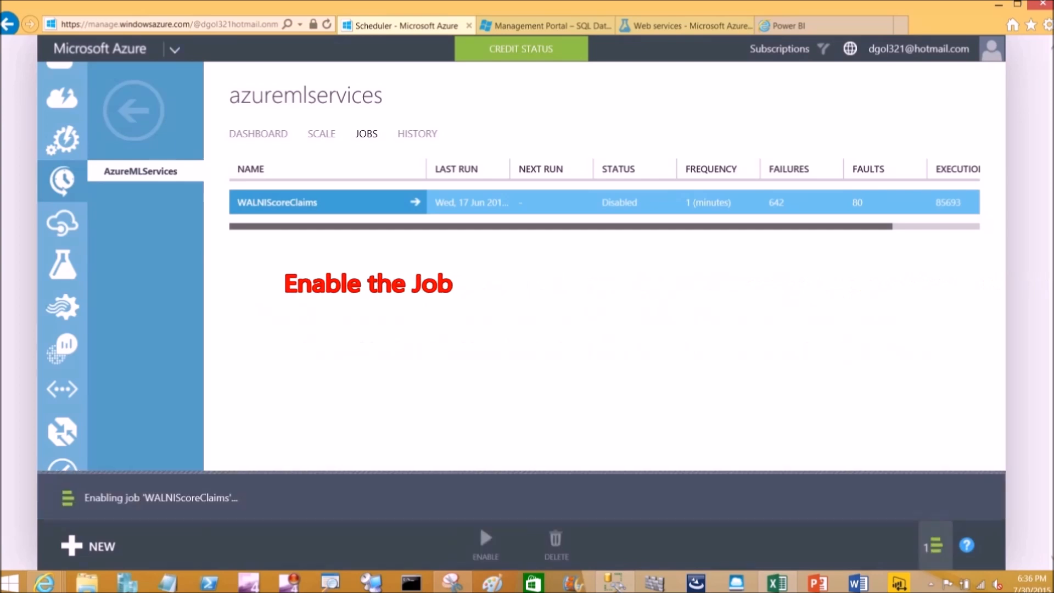
left_click(802, 25)
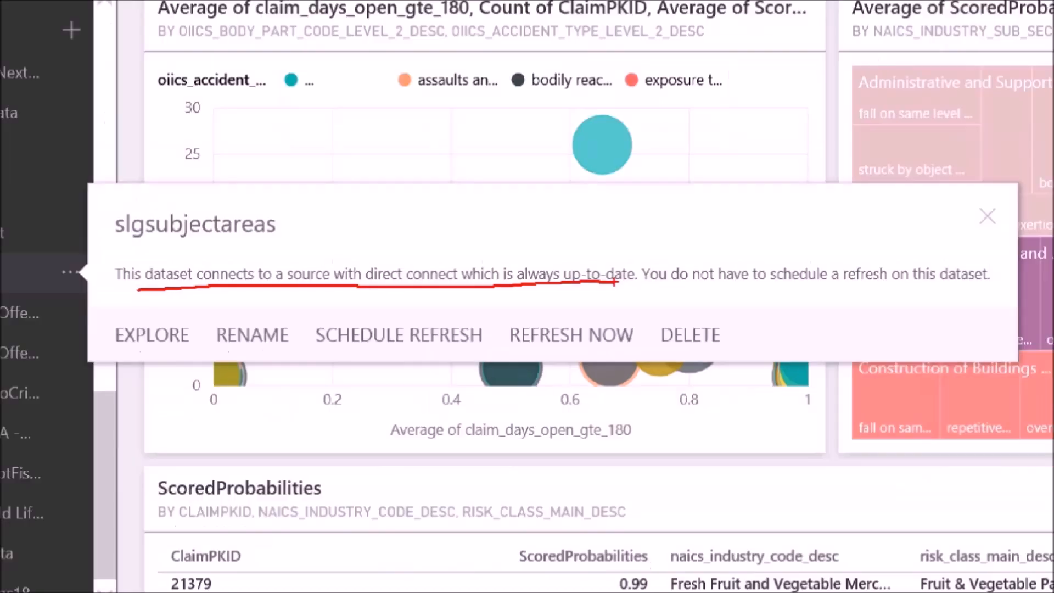
Dismiss the slgsubjectareas direct-connect note and view the dashboard now counting 2000 claims.
left_click(987, 216)
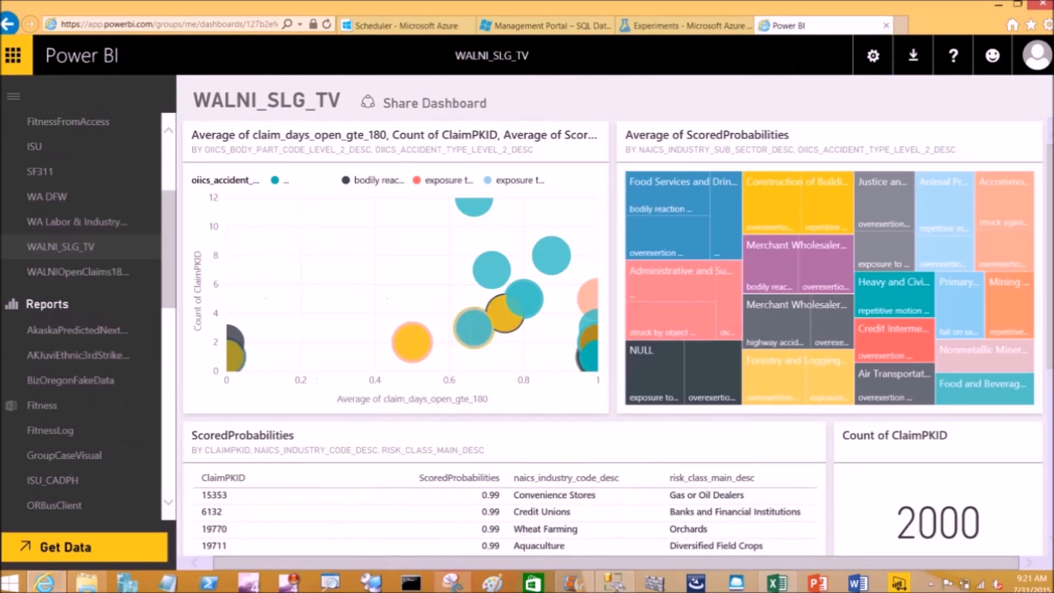